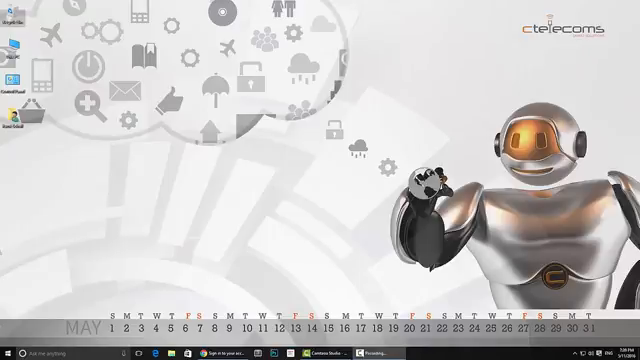
pyautogui.moveTo(399, 170)
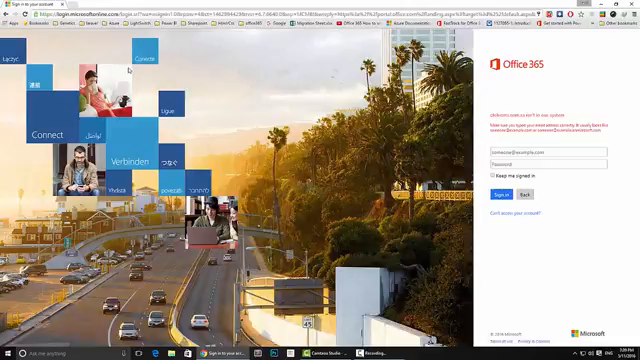
pyautogui.moveTo(314, 82)
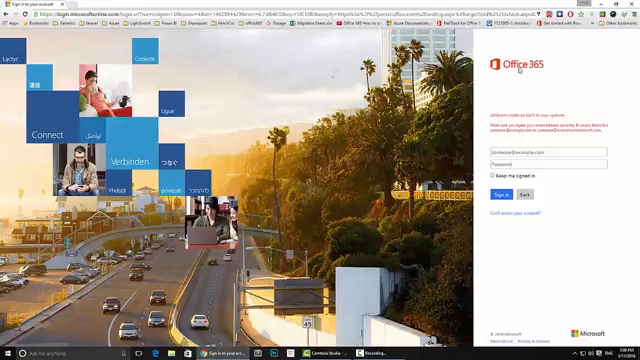
pyautogui.moveTo(329, 92)
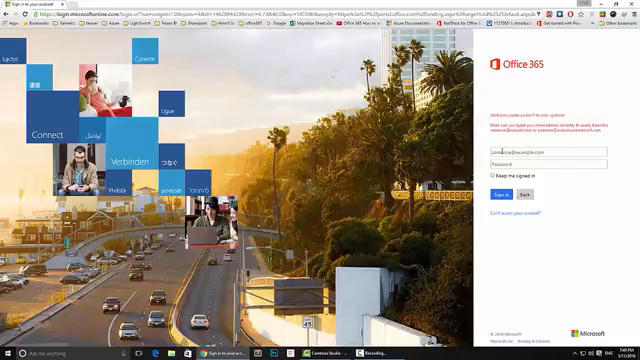
# Enter the administrator's work account in the Office 365 sign-in username box.
pyautogui.click(549, 153)
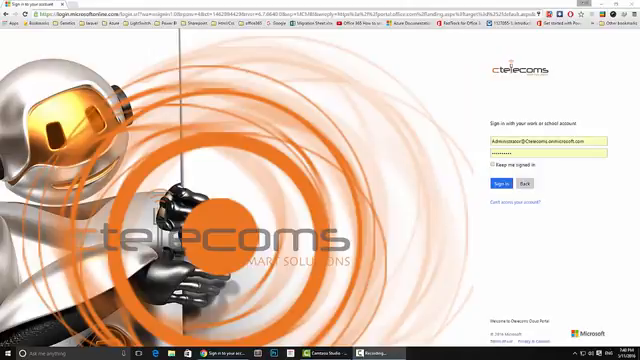
# Sign in to the Azure classic portal, decline the survey, and open Active Directory.
pyautogui.click(499, 183)
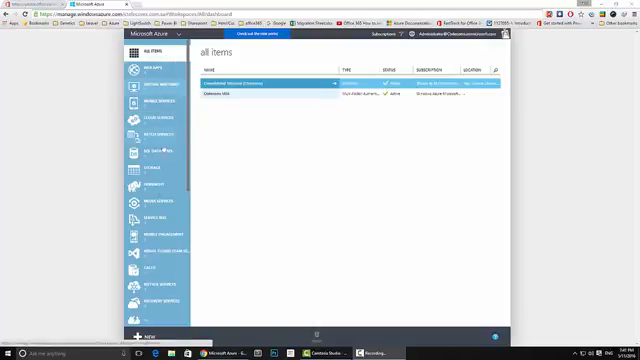
pyautogui.scroll(-3)
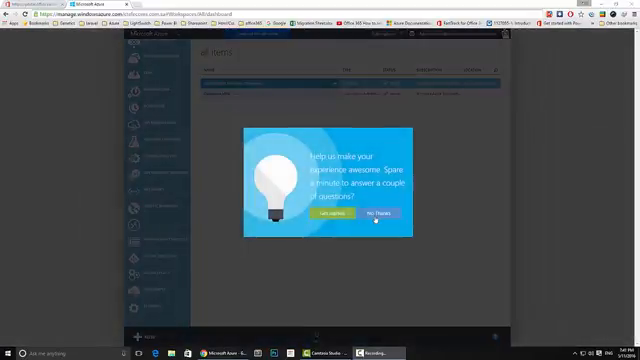
pyautogui.click(377, 217)
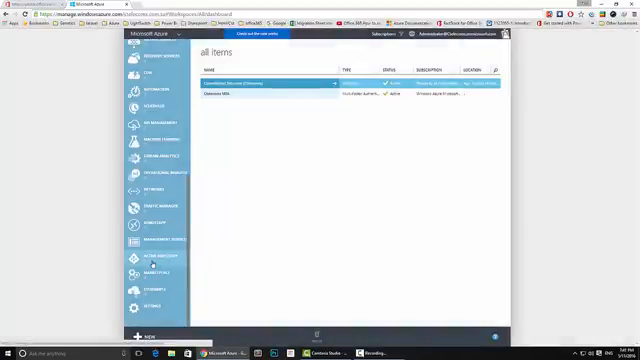
pyautogui.click(140, 258)
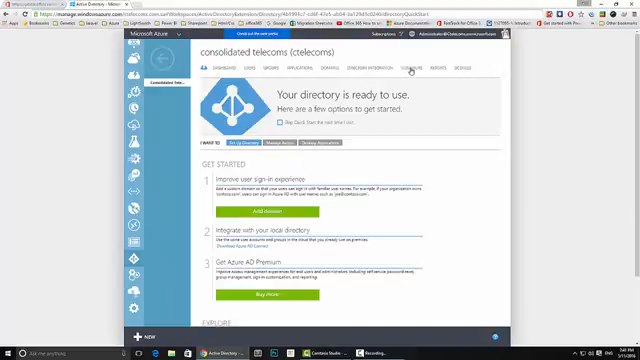
# Launch Customize Branding from the directory's CONFIGURE settings.
pyautogui.click(406, 72)
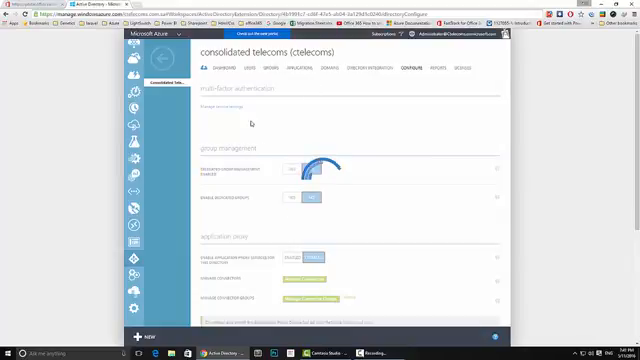
pyautogui.scroll(3)
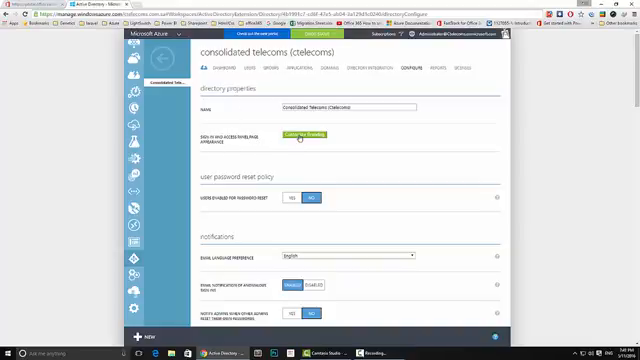
pyautogui.click(298, 135)
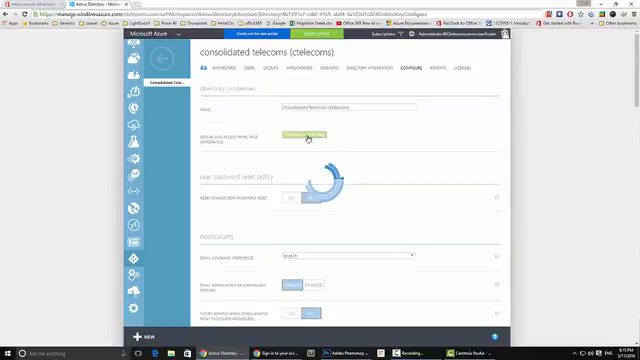
pyautogui.click(296, 135)
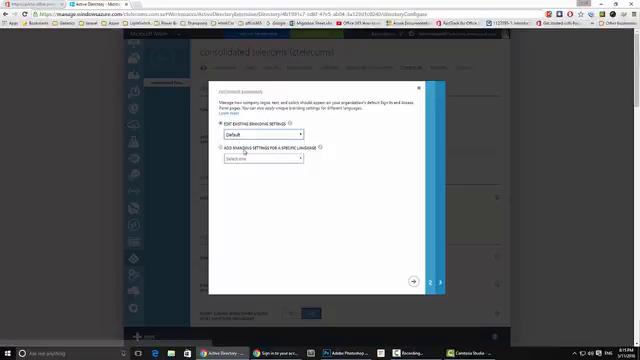
# Check language-specific branding options, then return to editing the Default branding.
pyautogui.click(227, 148)
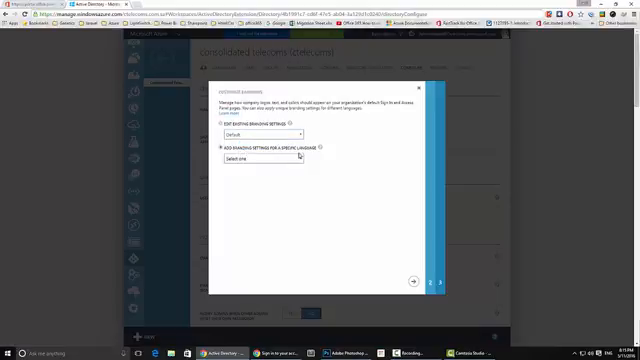
pyautogui.click(265, 160)
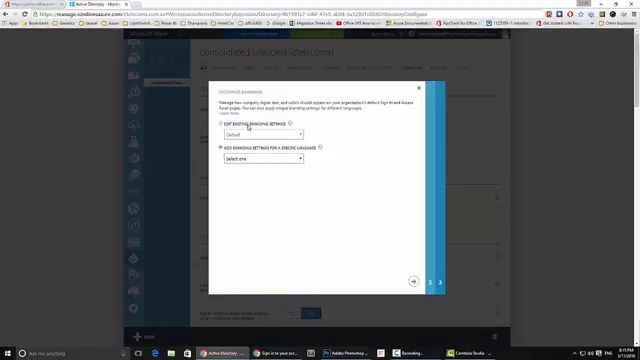
pyautogui.click(414, 281)
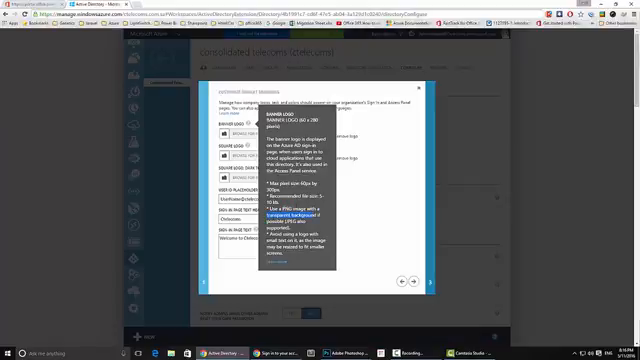
pyautogui.click(217, 124)
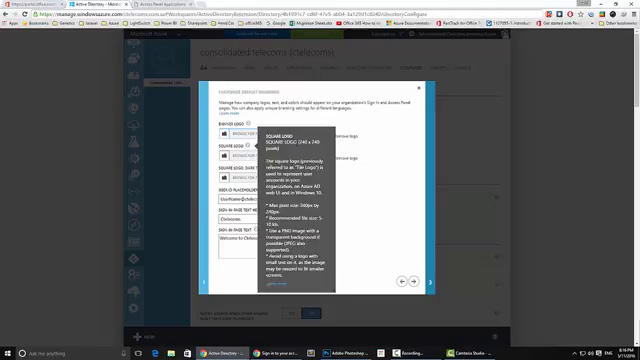
pyautogui.doubleClick(300, 138)
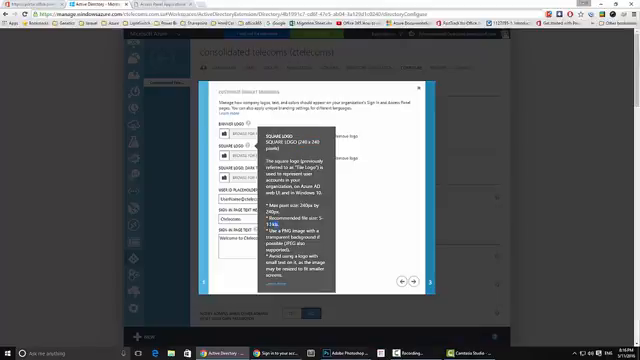
pyautogui.moveTo(258, 169)
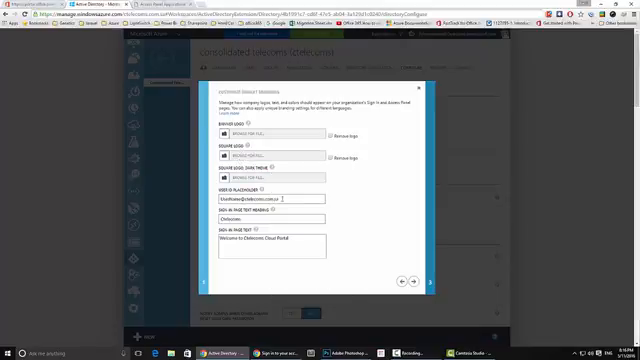
pyautogui.tripleClick(278, 200)
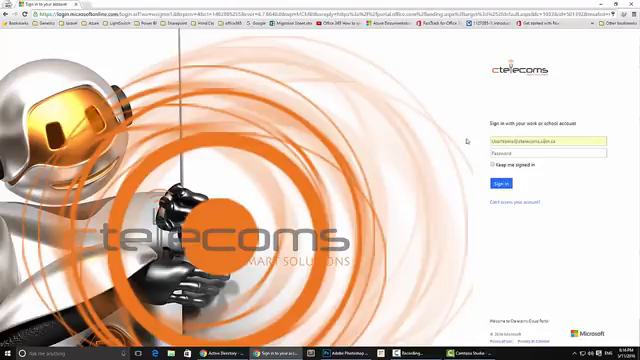
pyautogui.click(540, 137)
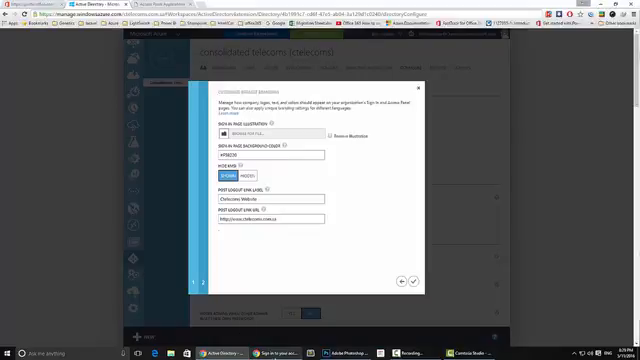
# Browse for a sign-in page illustration image on page 2 of the wizard.
pyautogui.click(263, 113)
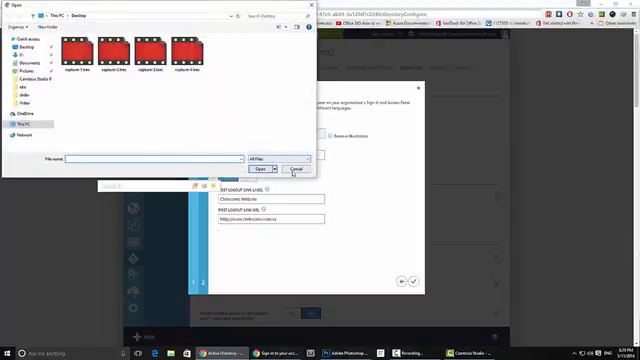
# Cancel the file picker without an illustration and complete the branding wizard.
pyautogui.click(295, 168)
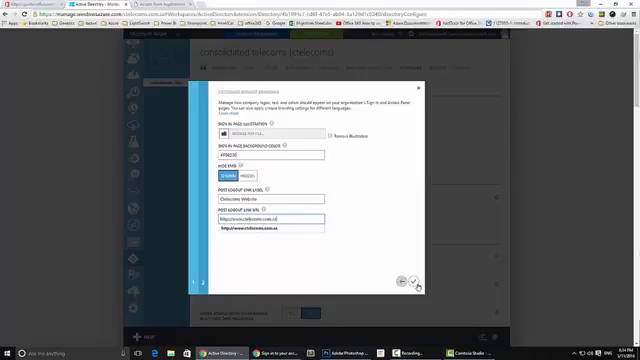
pyautogui.click(404, 281)
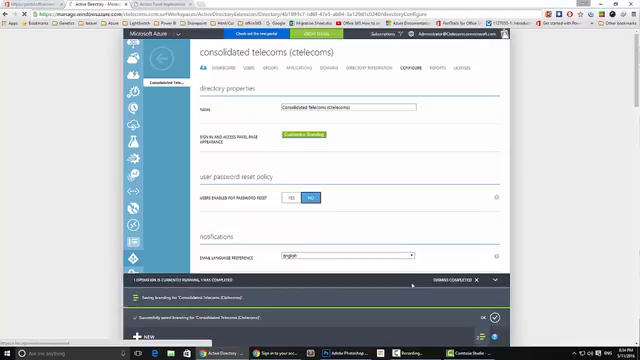